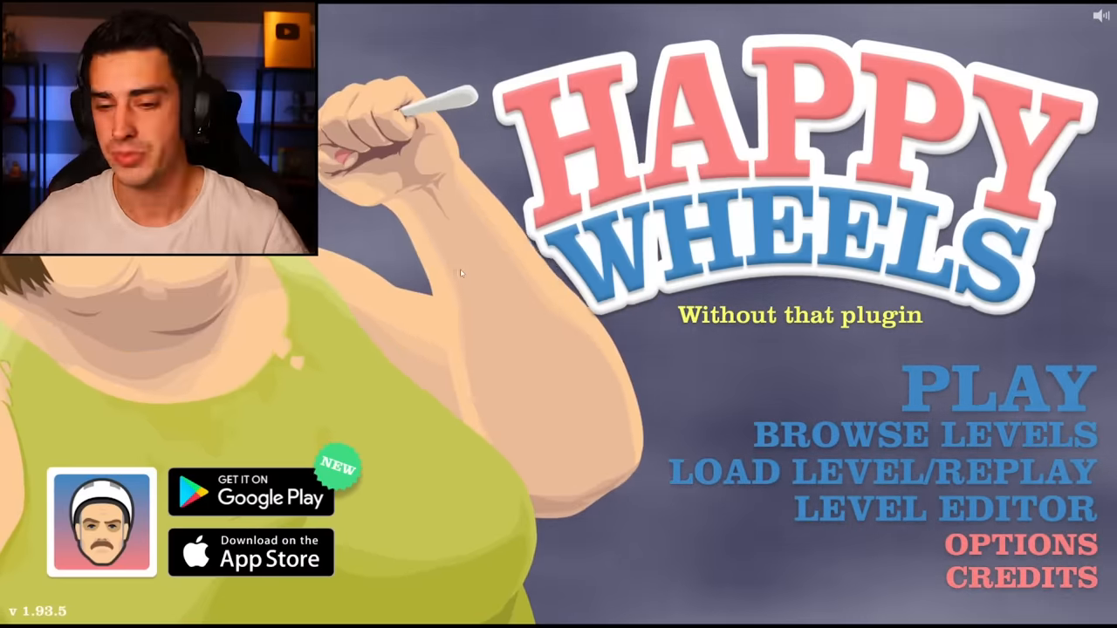
# Step: Enter the level browser from the title screen to reach the favourite levels list
pyautogui.click(927, 430)
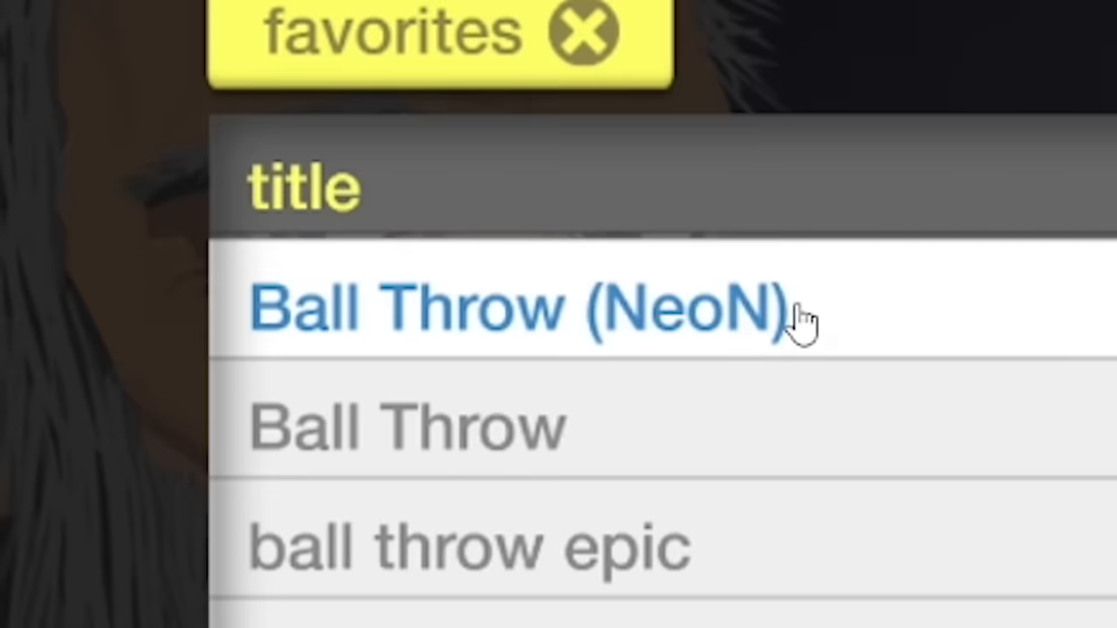
# Step: Load the Ball Throw (NeoN) level, play it, then expand the plain Ball Throw entry
pyautogui.click(515, 308)
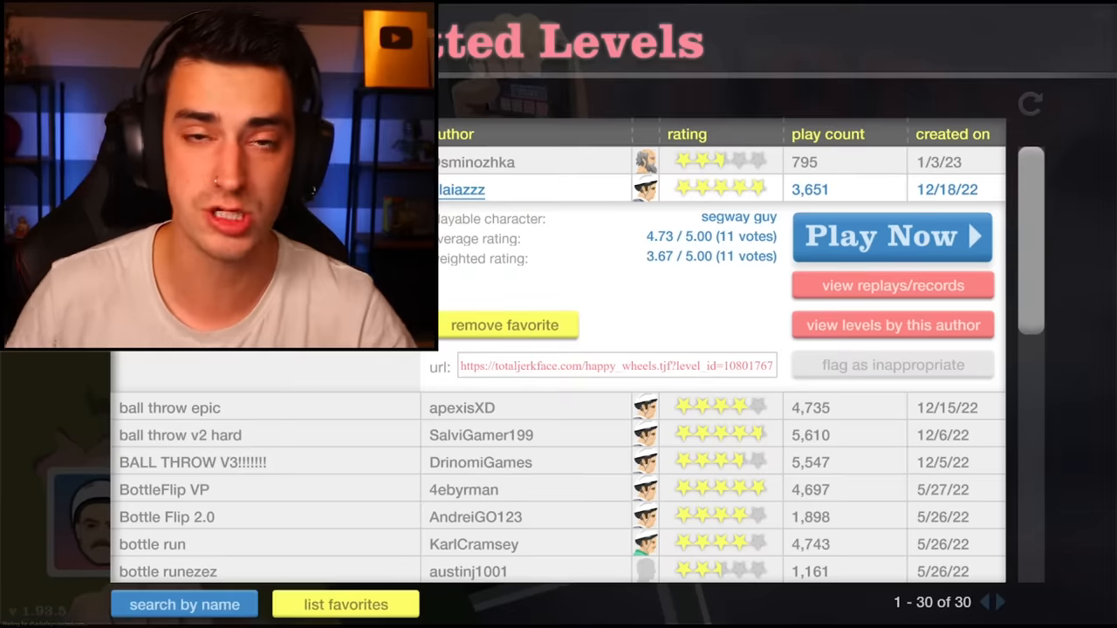
# Step: Start Ball Throw via Play Now, play through it, then expand the ball throw epic entry
pyautogui.click(892, 236)
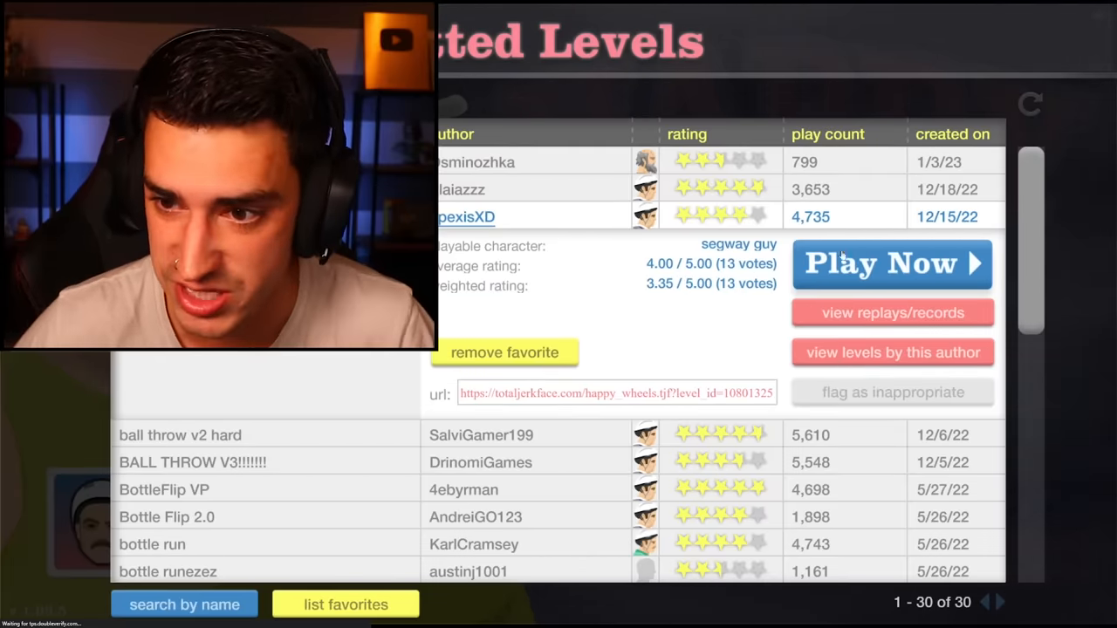
# Step: Start ball throw epic via Play Now, quit back and expand ball throw v2 hard
pyautogui.click(893, 264)
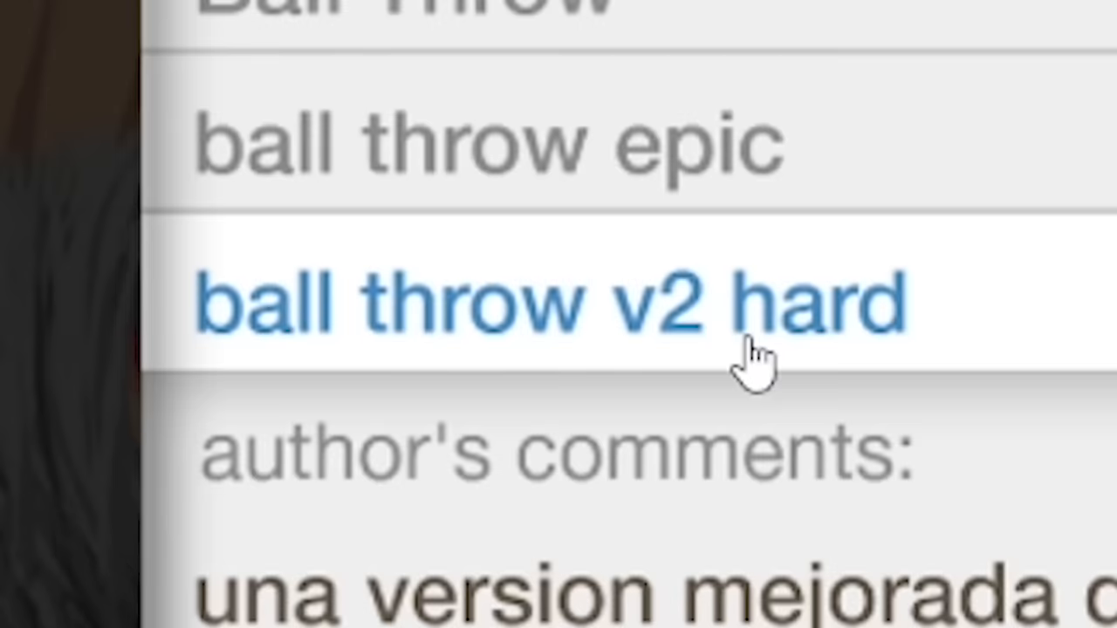
# Step: Select ball throw v2 hard, leaving BALL THROW V3!!!!!!! highlighted next in the list
pyautogui.click(541, 301)
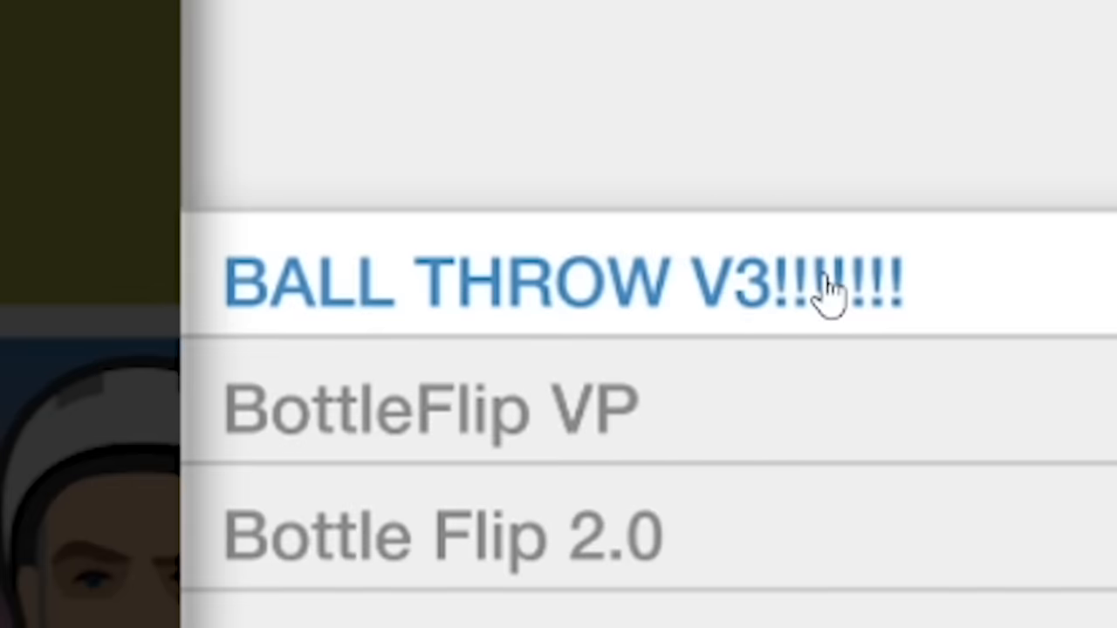
# Step: Load and play BALL THROW V3!!!!!!! by DrinomiGames, then rate it on its rating screen
pyautogui.click(558, 280)
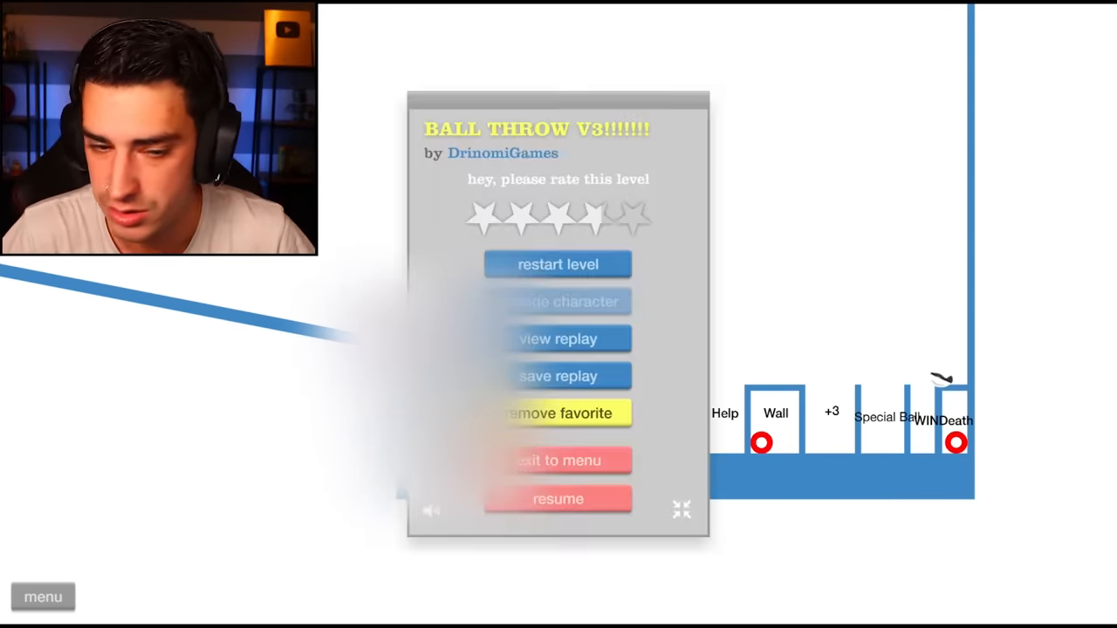
pyautogui.click(557, 498)
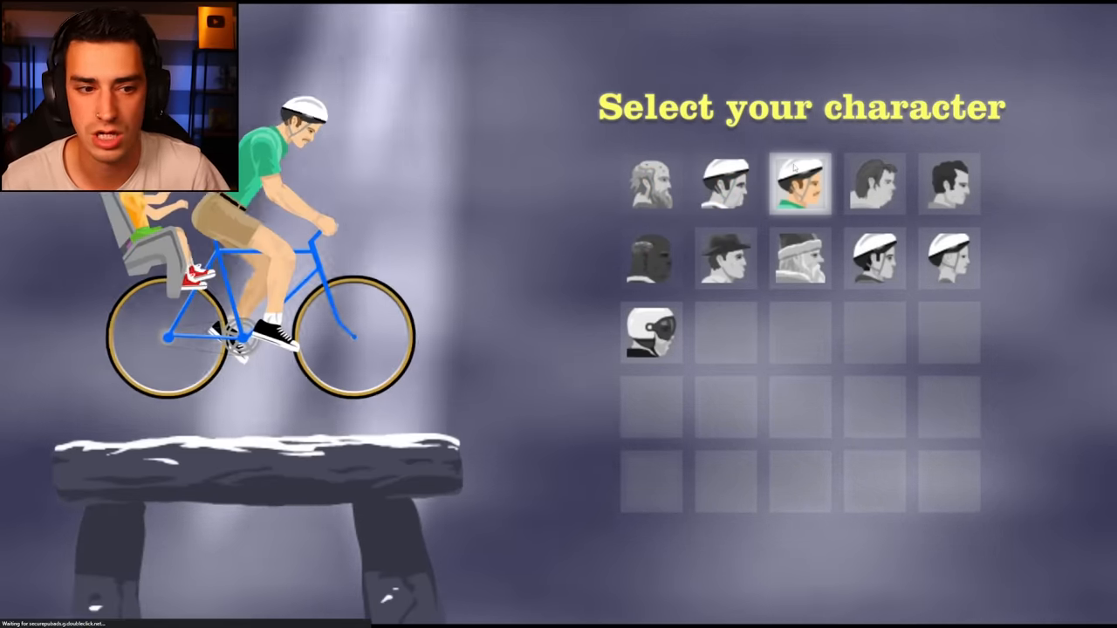
# Step: Choose a character portrait to load the next Ball Throw level with labelled score slots
pyautogui.click(794, 183)
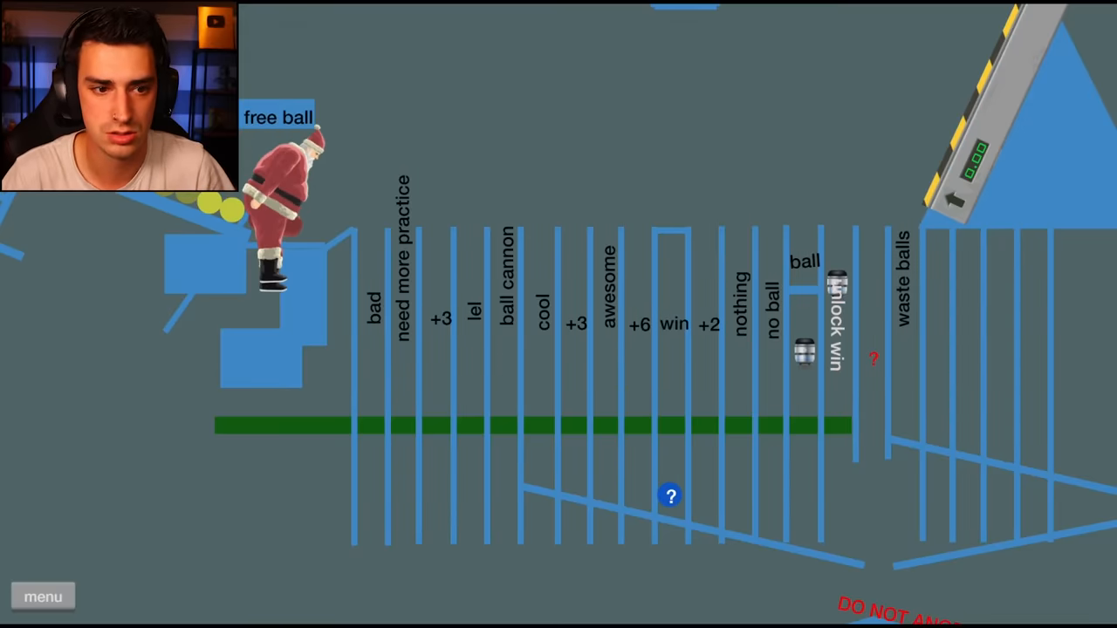